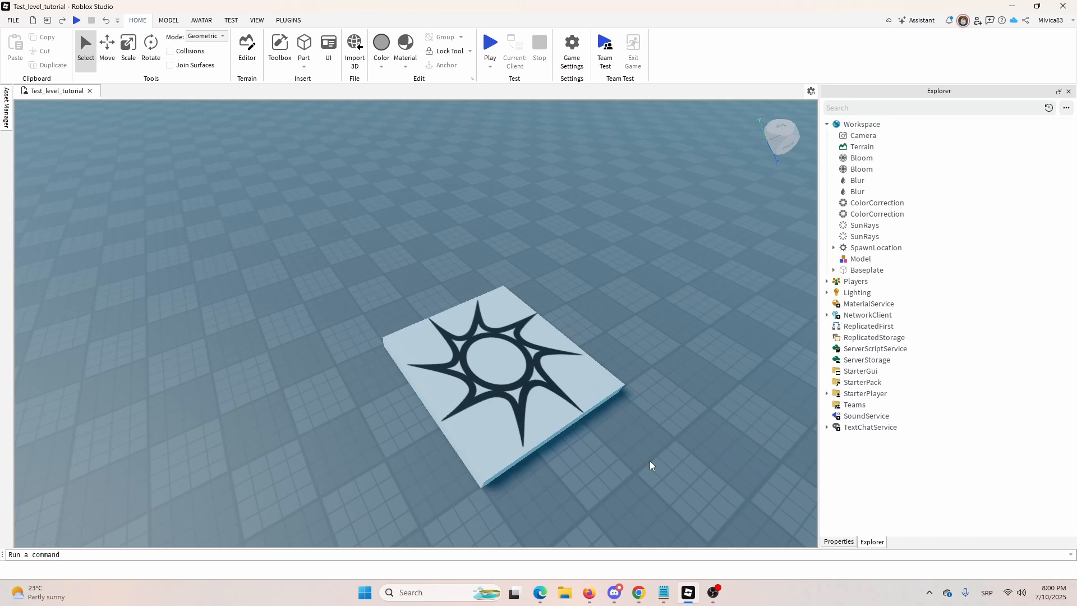
Switch the ribbon to the View tools for showing Explorer, Output and Properties windows.
left_click(256, 20)
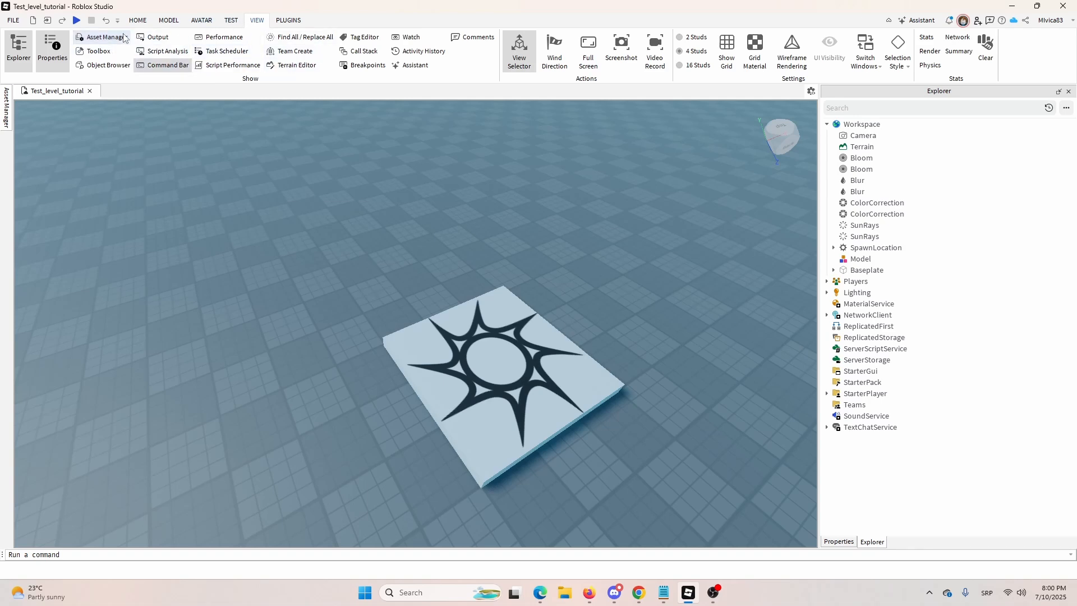
mouse_move(516, 185)
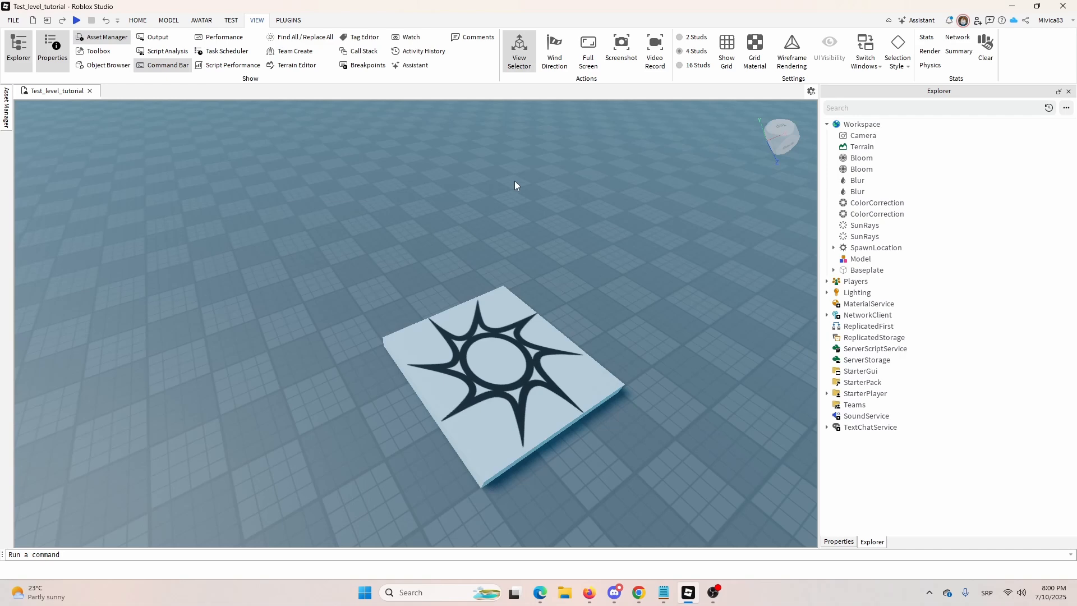
mouse_move(500, 169)
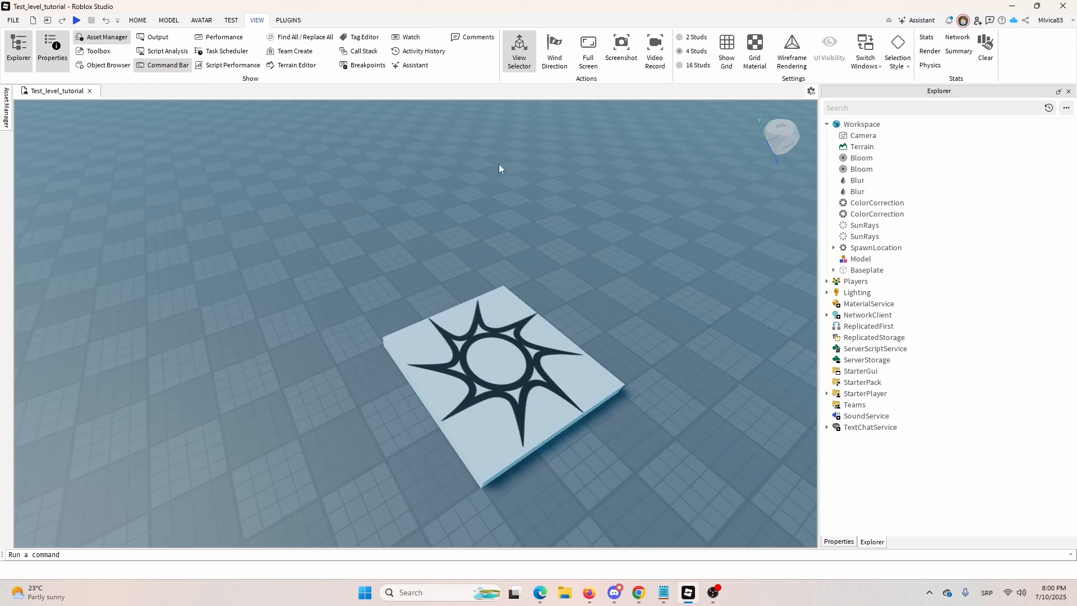
mouse_move(491, 163)
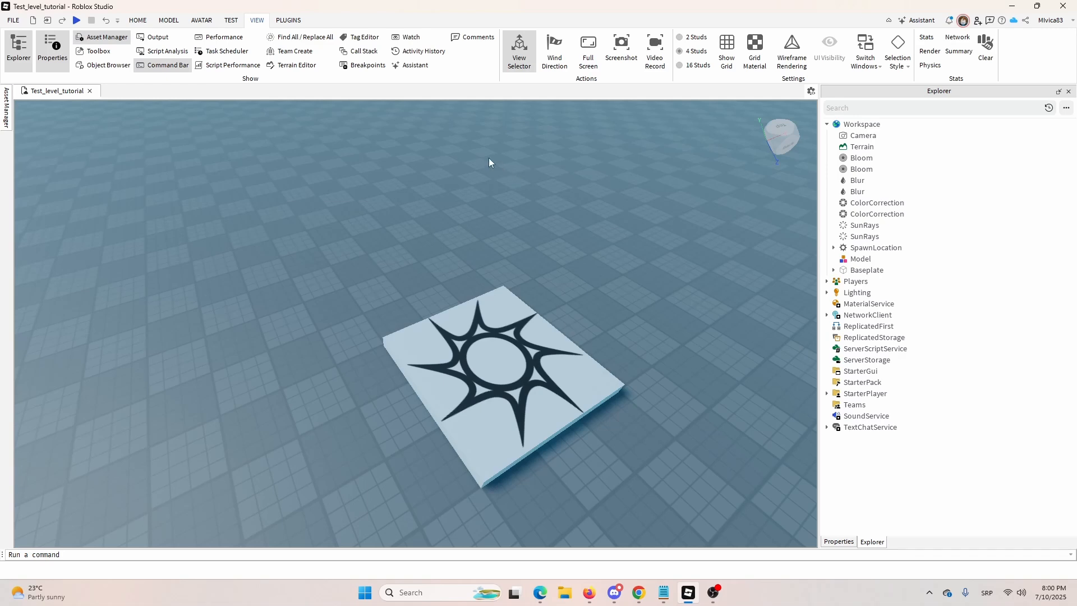
mouse_move(479, 154)
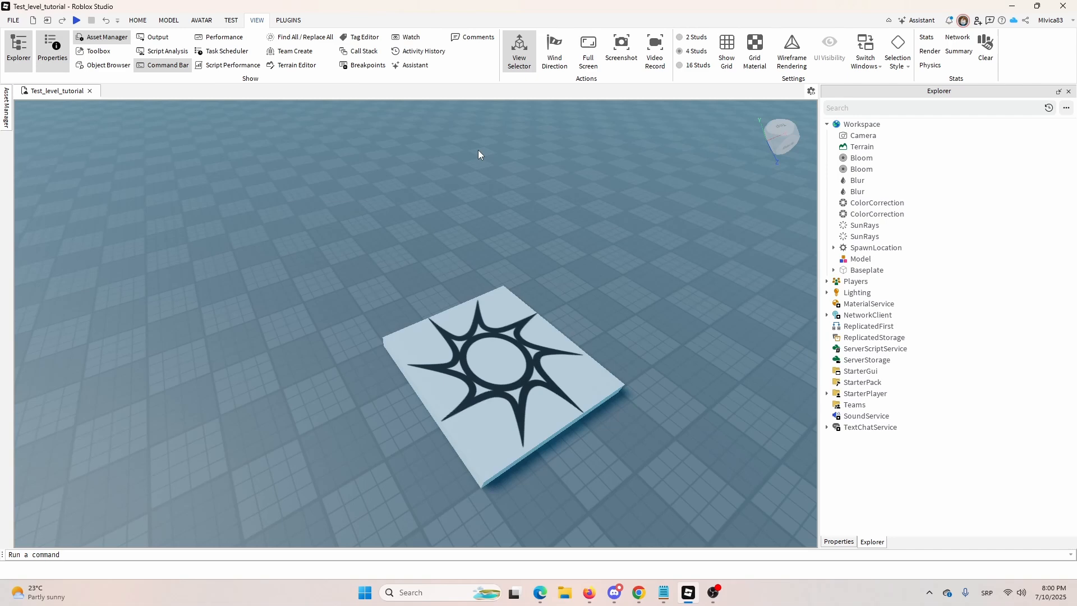
mouse_move(473, 160)
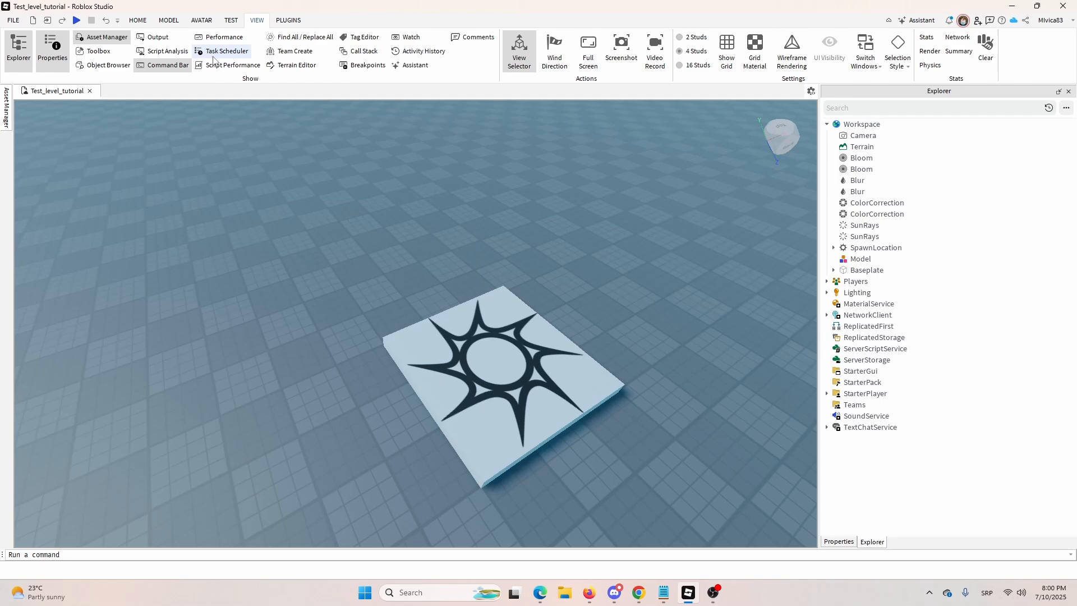
mouse_move(232, 65)
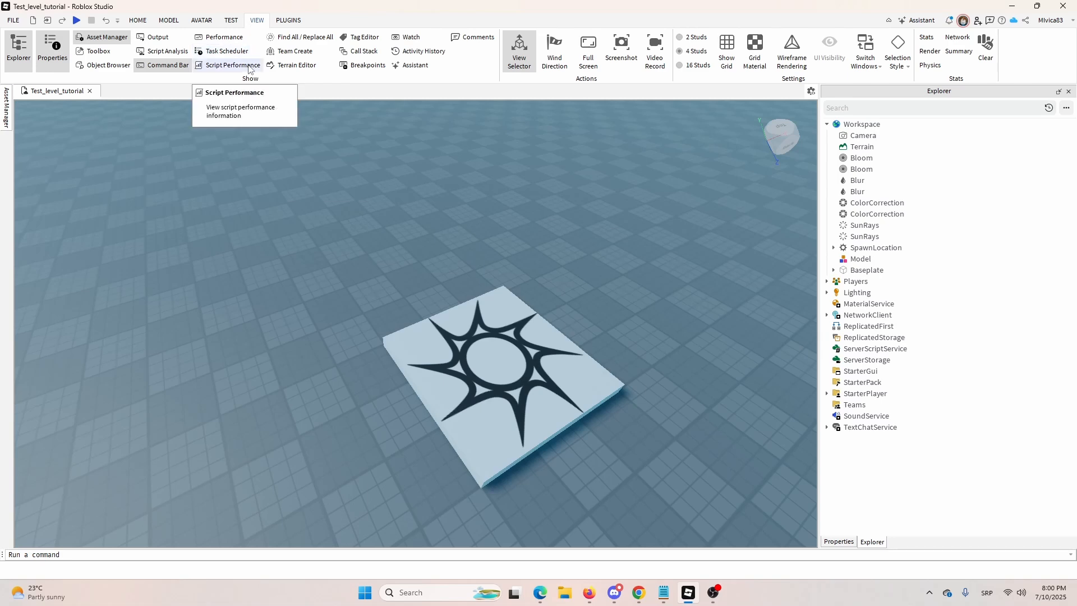
mouse_move(167, 50)
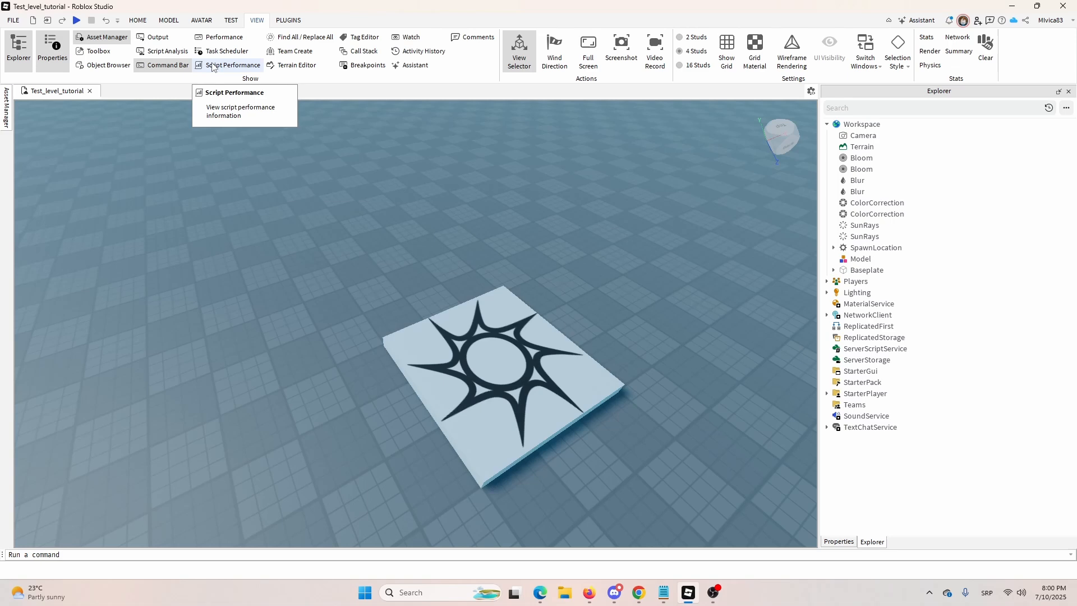
Insert a new block Part into the Workspace from the Home tools.
left_click(136, 20)
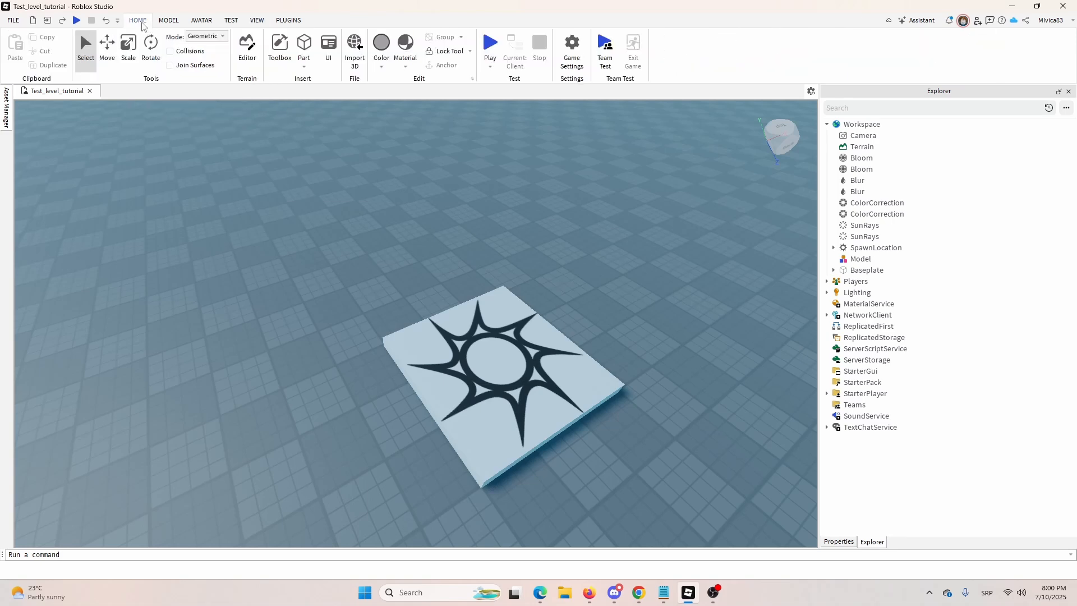
mouse_move(268, 116)
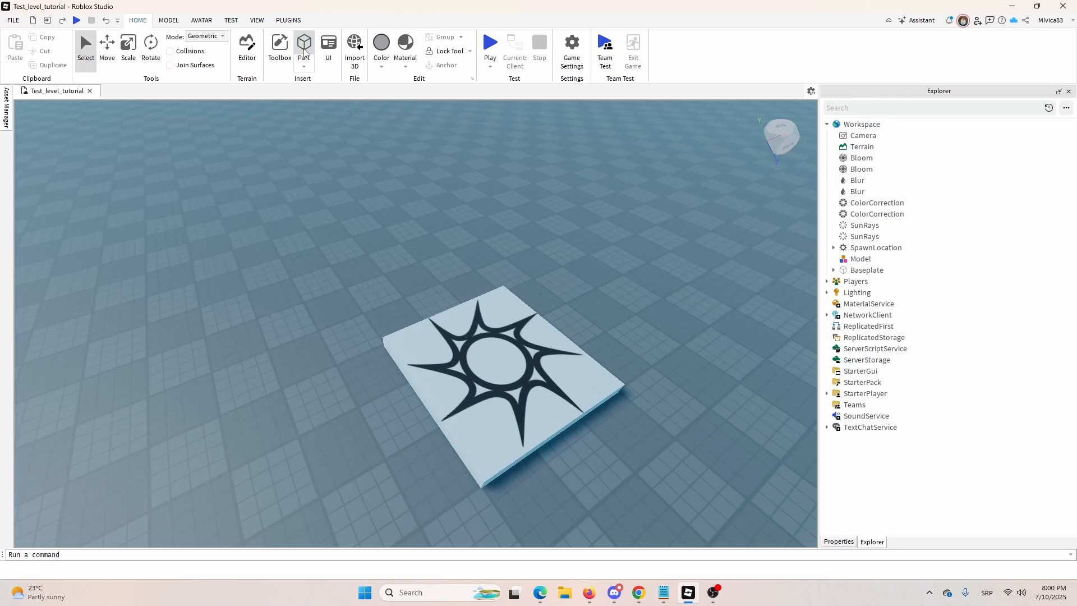
left_click(303, 45)
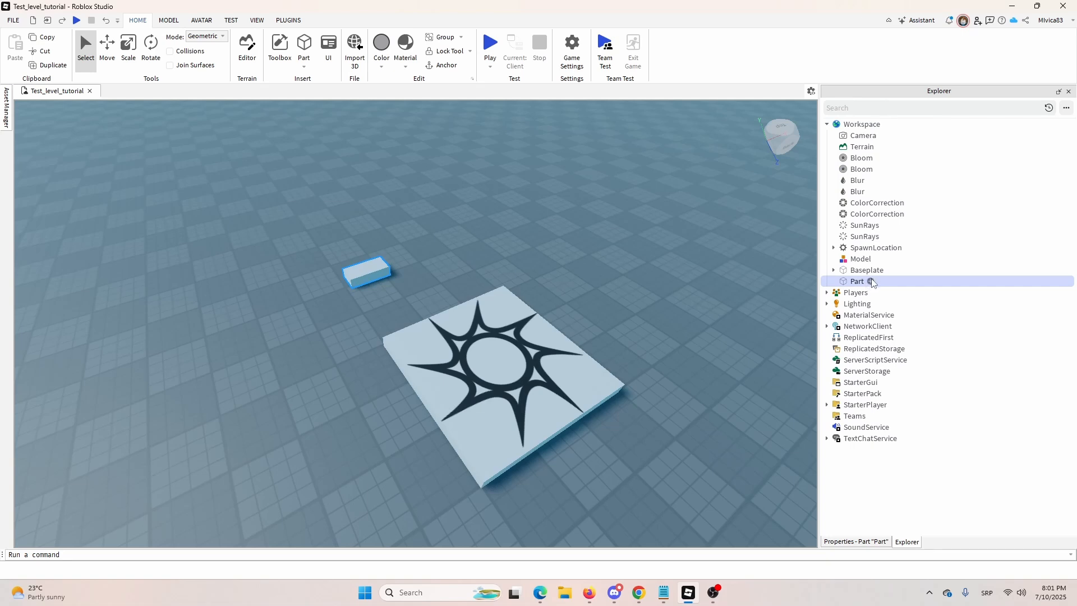
Start adding a child object under Part, filtering the insert list with 'sc'.
left_click(872, 281)
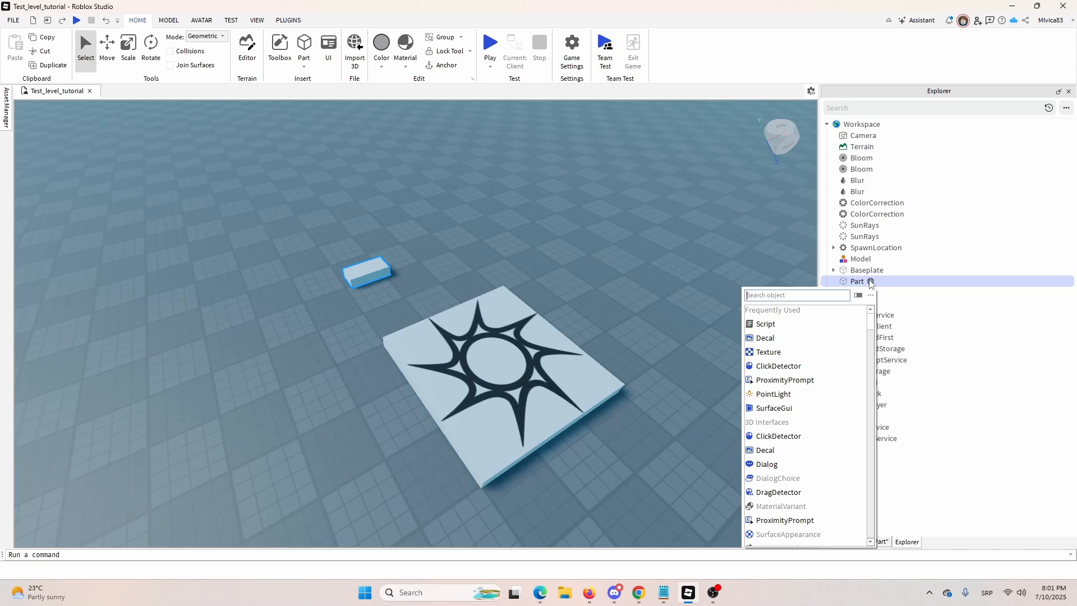
type("sc")
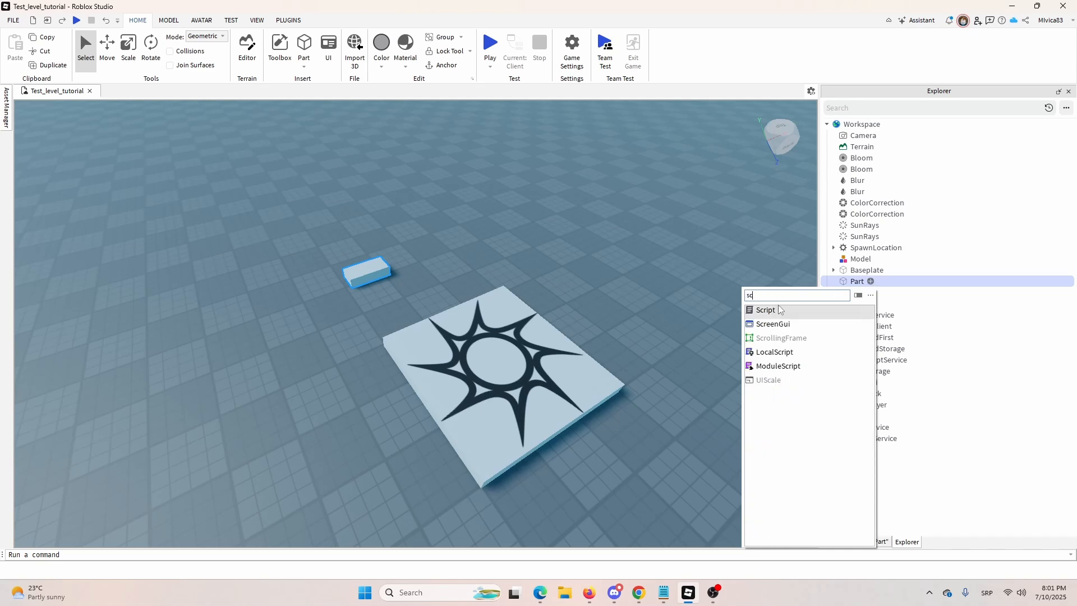
mouse_move(782, 318)
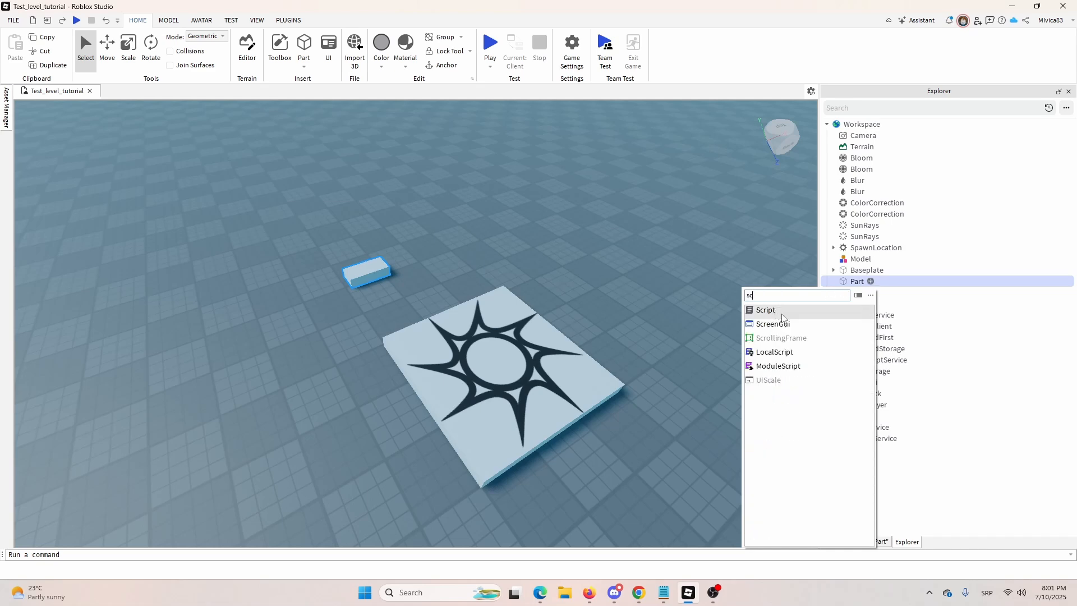
mouse_move(773, 352)
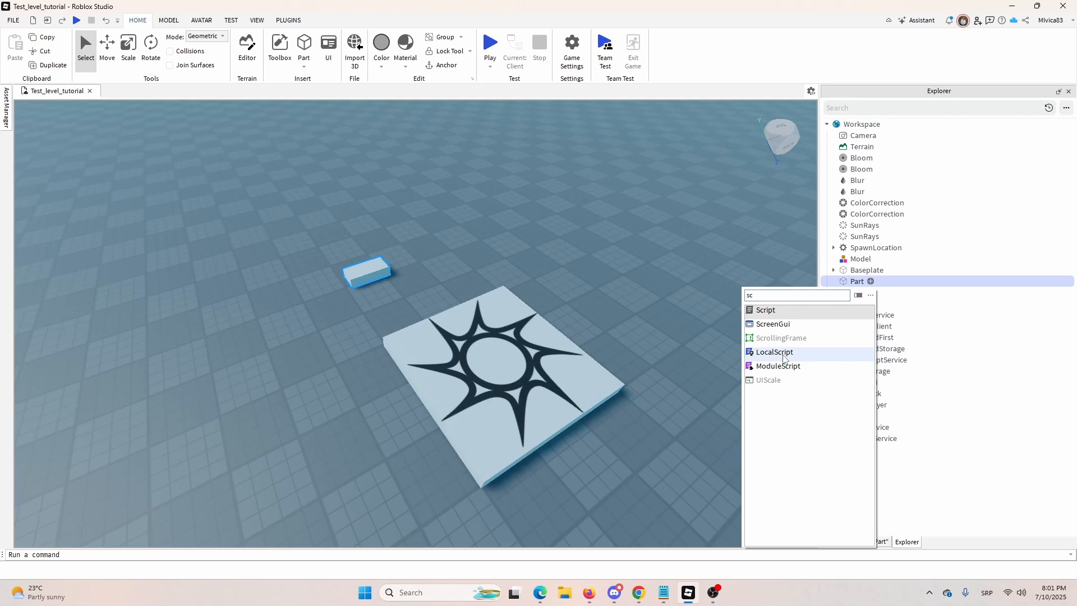
mouse_move(778, 321)
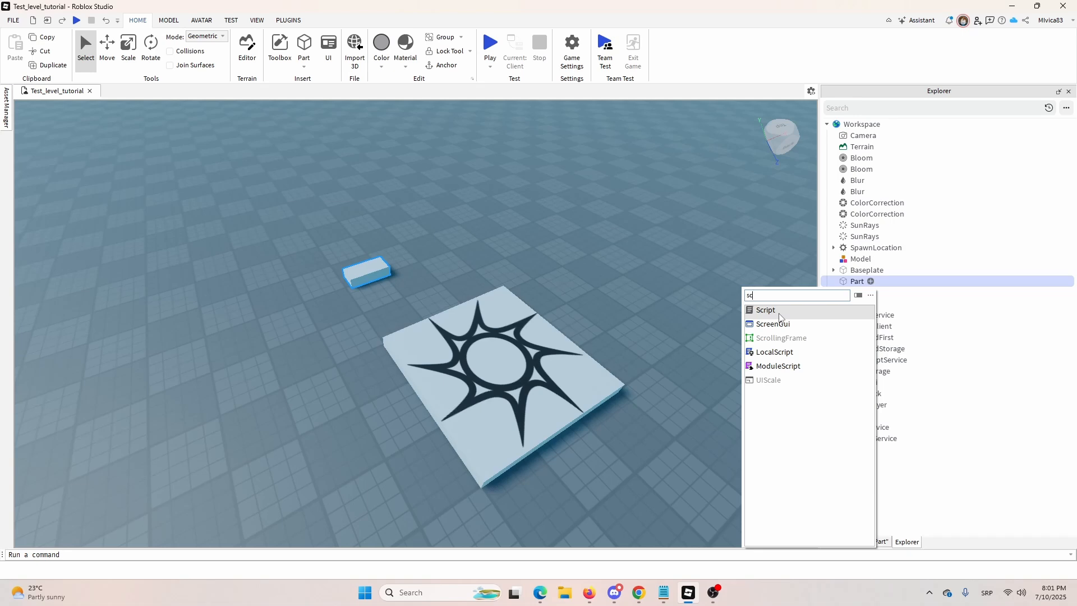
mouse_move(773, 351)
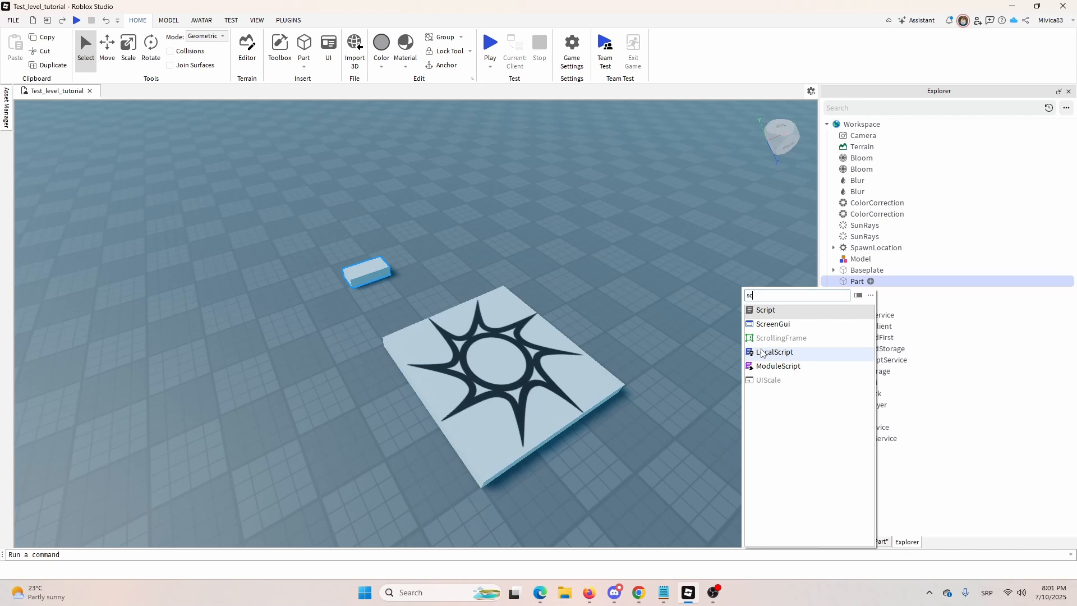
mouse_move(781, 338)
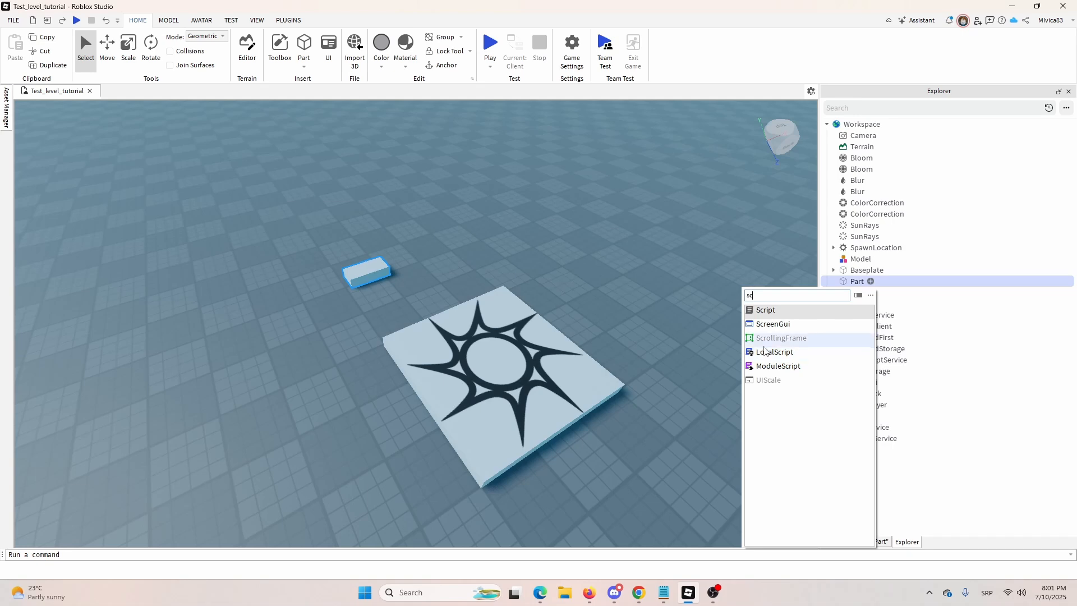
mouse_move(772, 323)
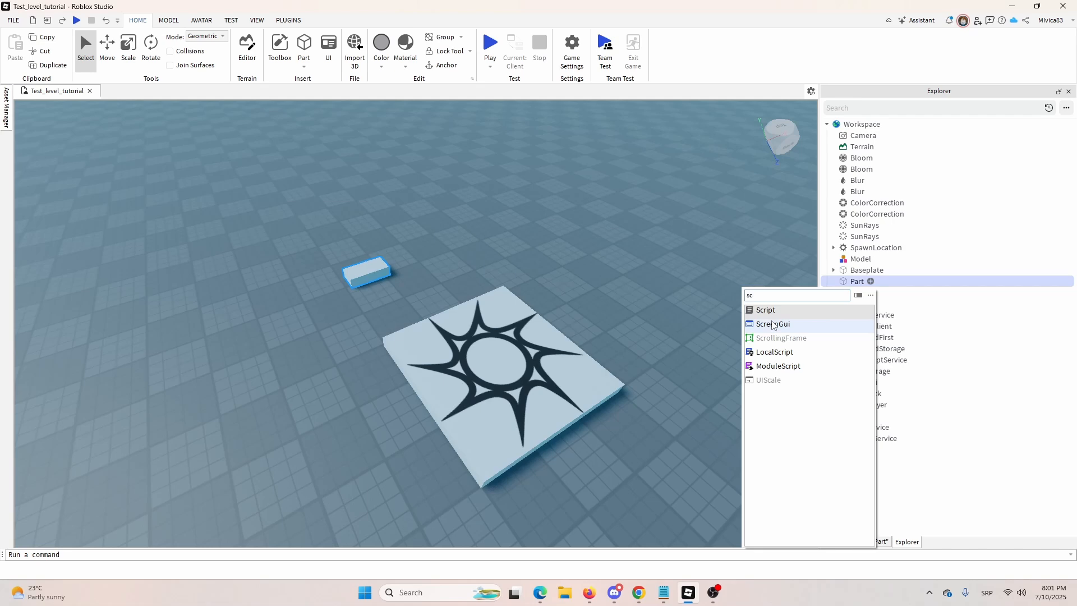
Add a Script under the Part, start a play test and show the script while it runs.
left_click(766, 309)
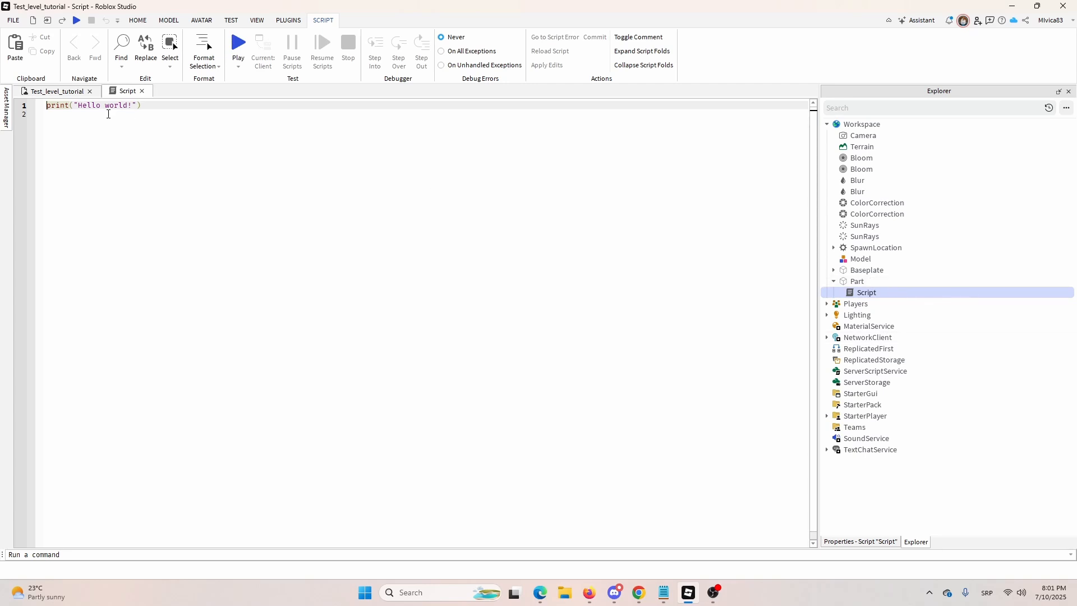
left_click(55, 91)
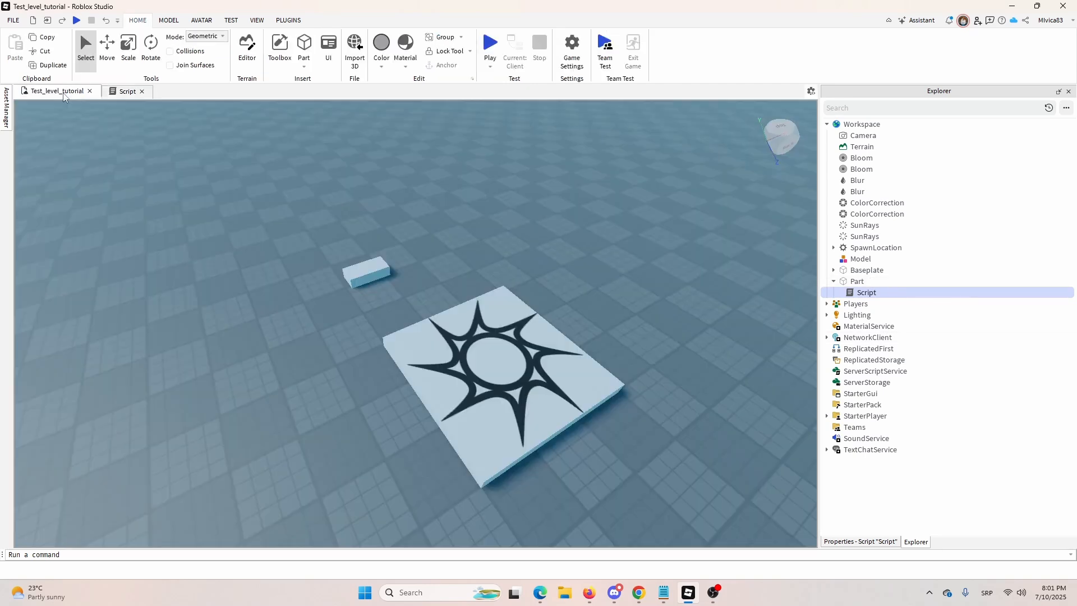
mouse_move(294, 210)
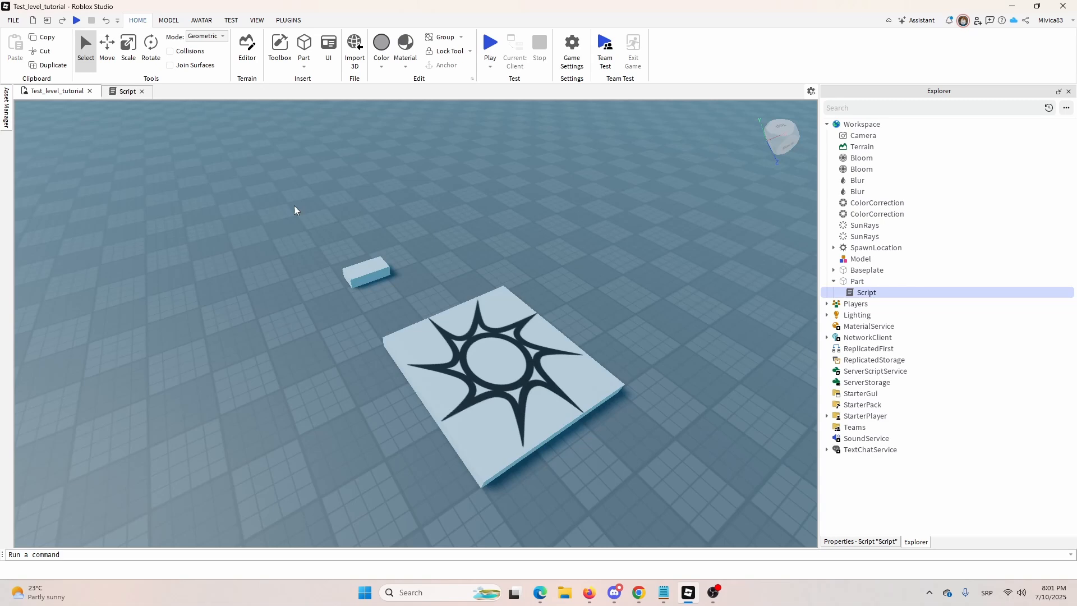
left_click(490, 42)
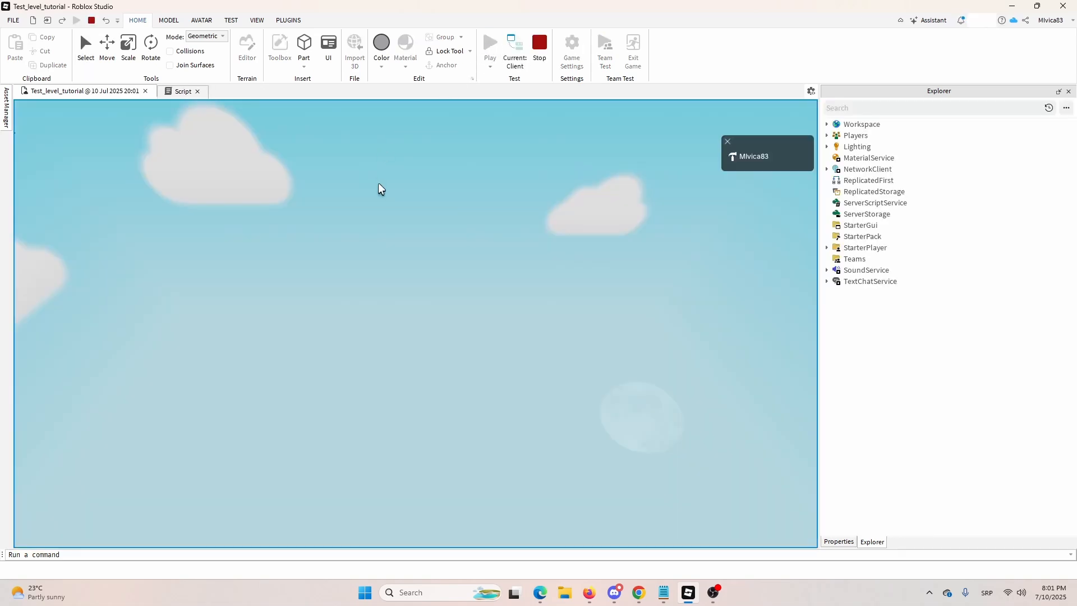
left_click(489, 42)
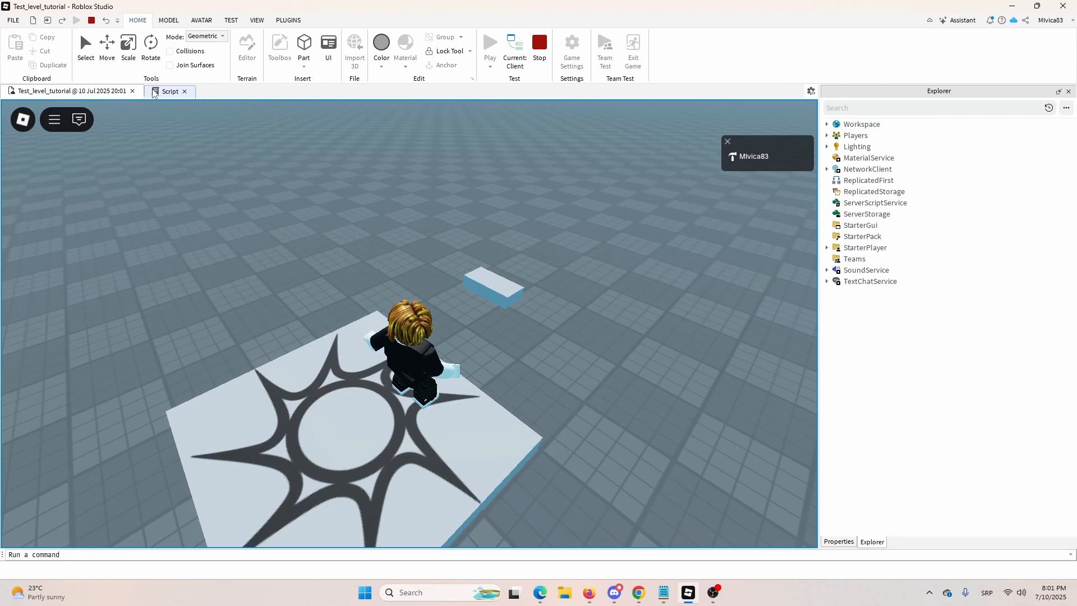
left_click(170, 91)
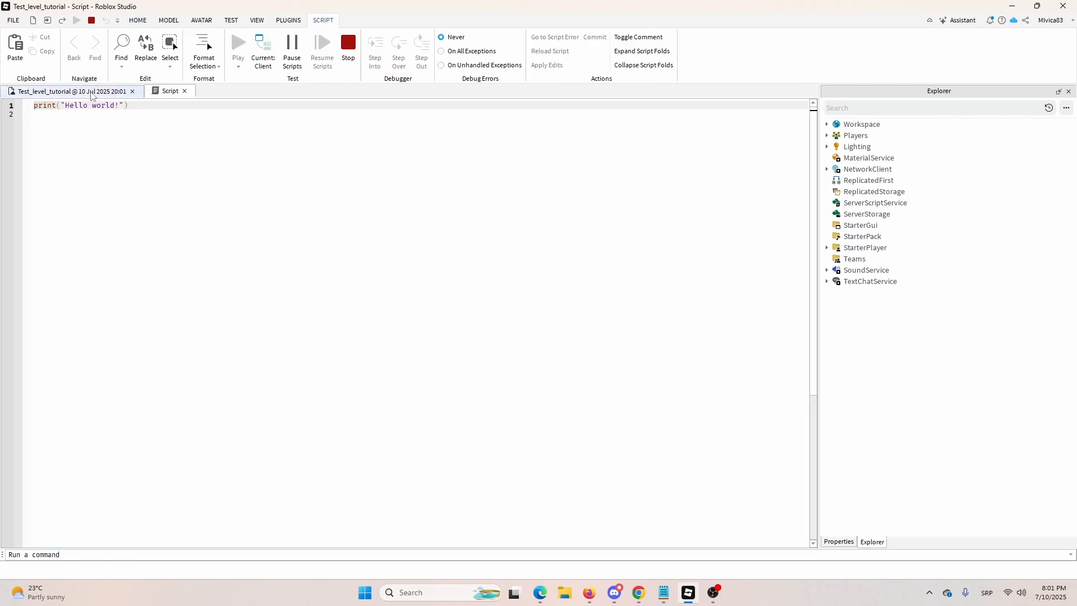
mouse_move(125, 119)
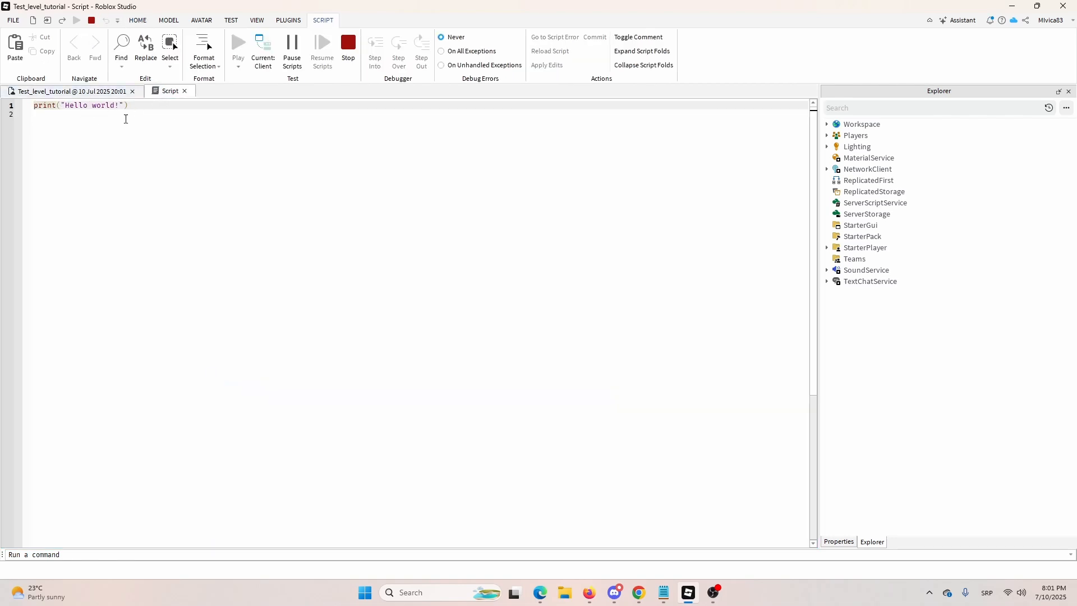
Stop the play test and put ClickDetector code in the Part's script to turn it Really red on click.
left_click(57, 91)
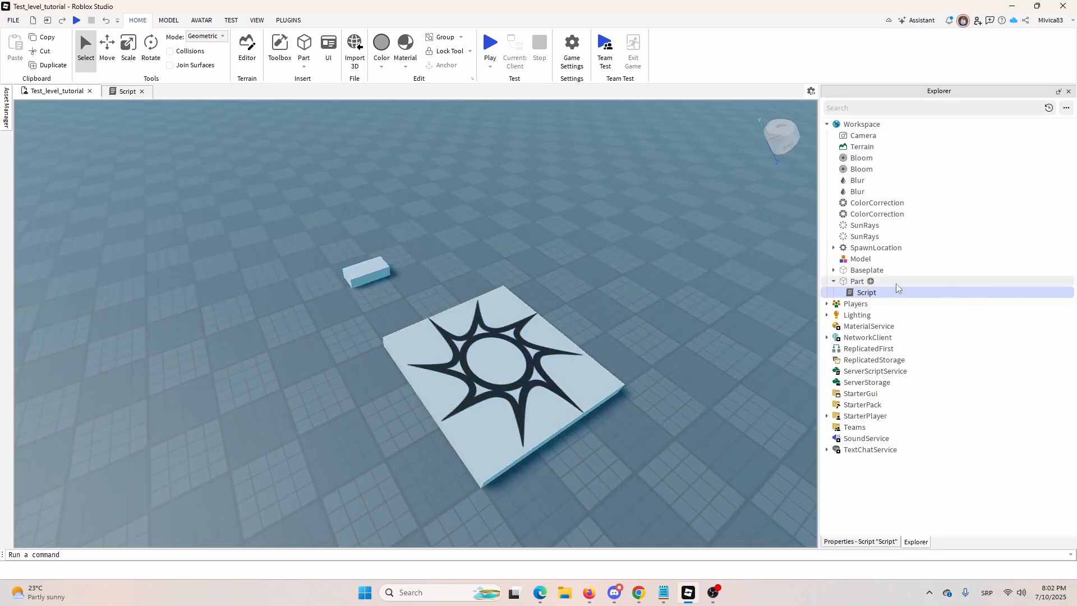
double_click(865, 292)
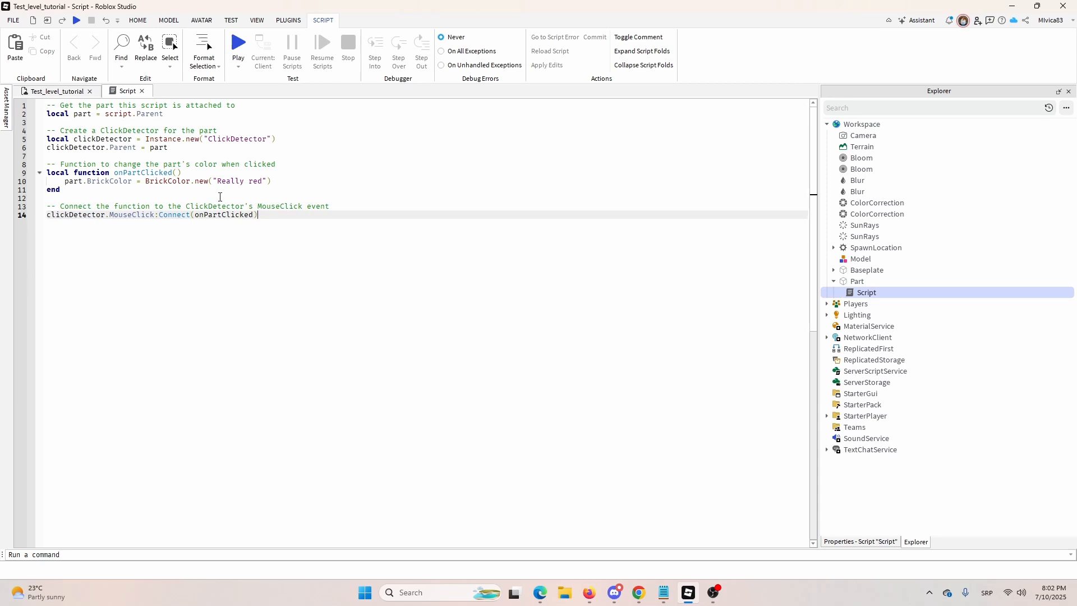
mouse_move(299, 219)
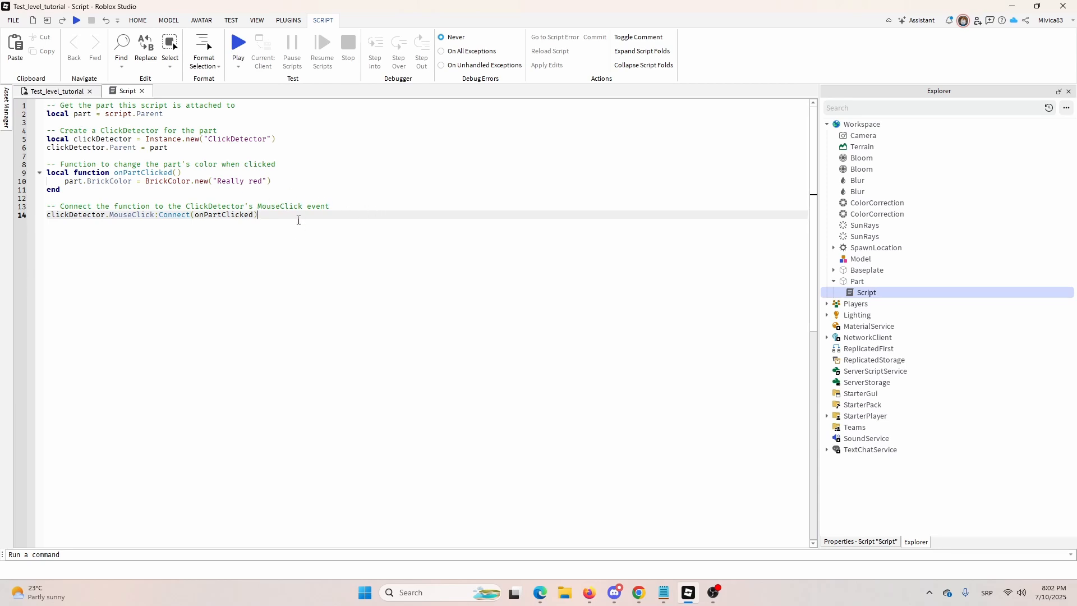
mouse_move(494, 270)
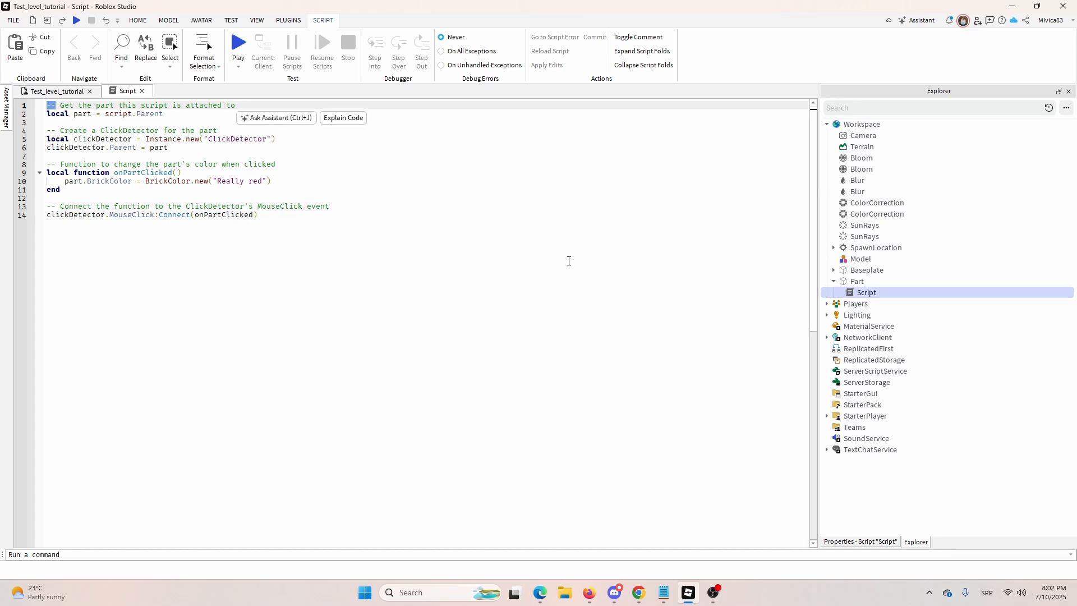
mouse_move(561, 261)
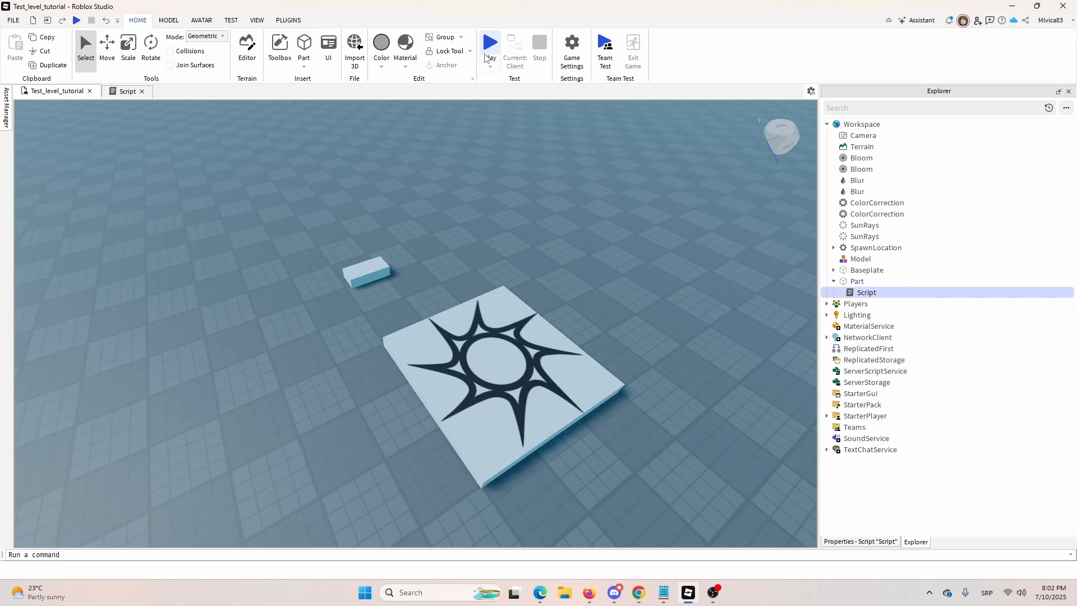
Play test again, click the small block so it turns red, then stop the test.
left_click(491, 44)
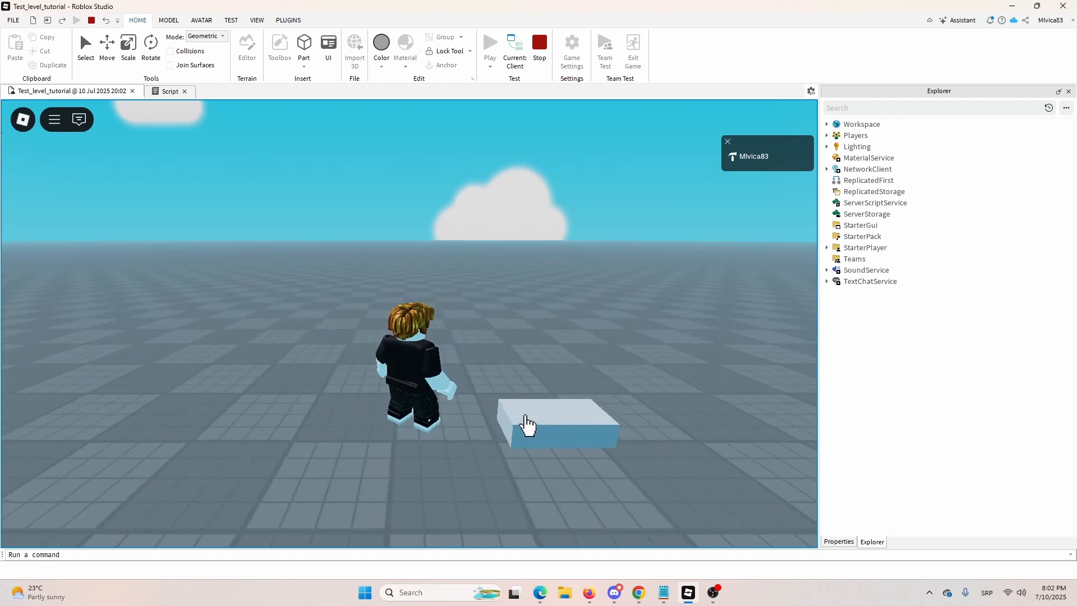
mouse_move(560, 404)
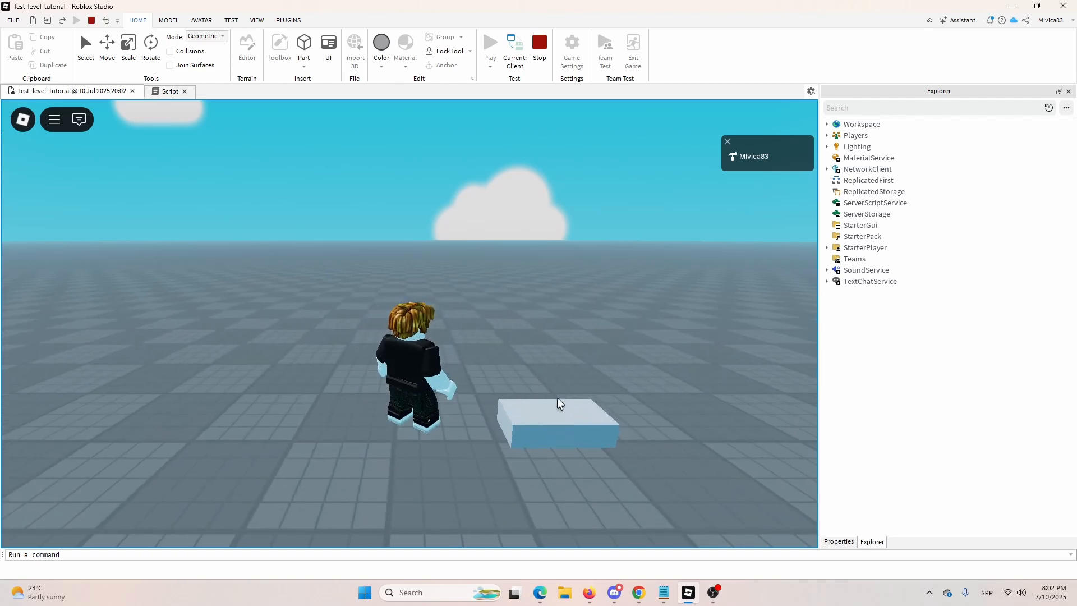
left_click(557, 423)
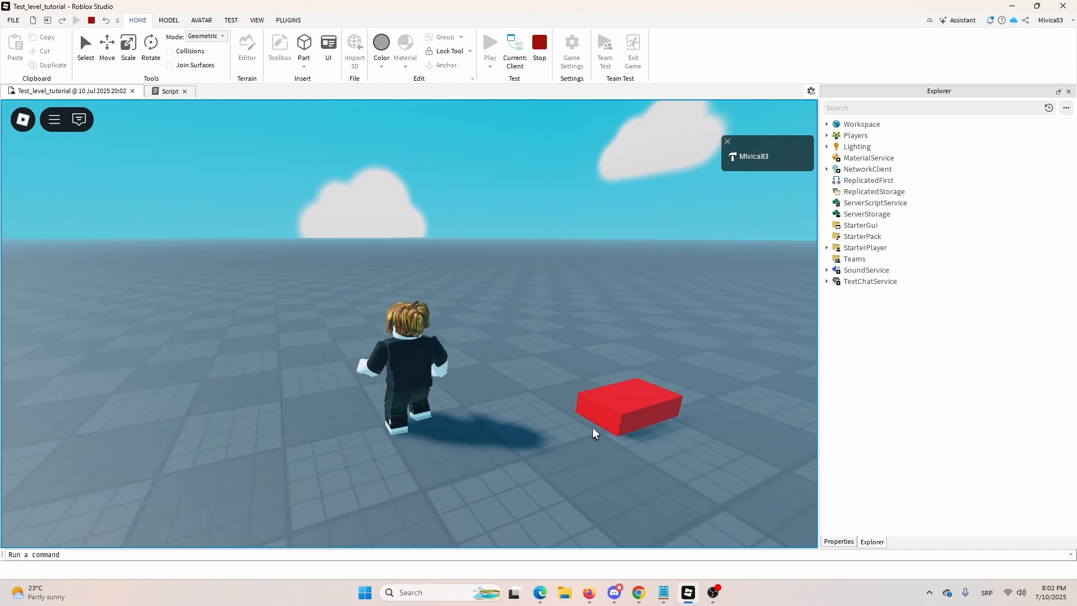
left_click(170, 91)
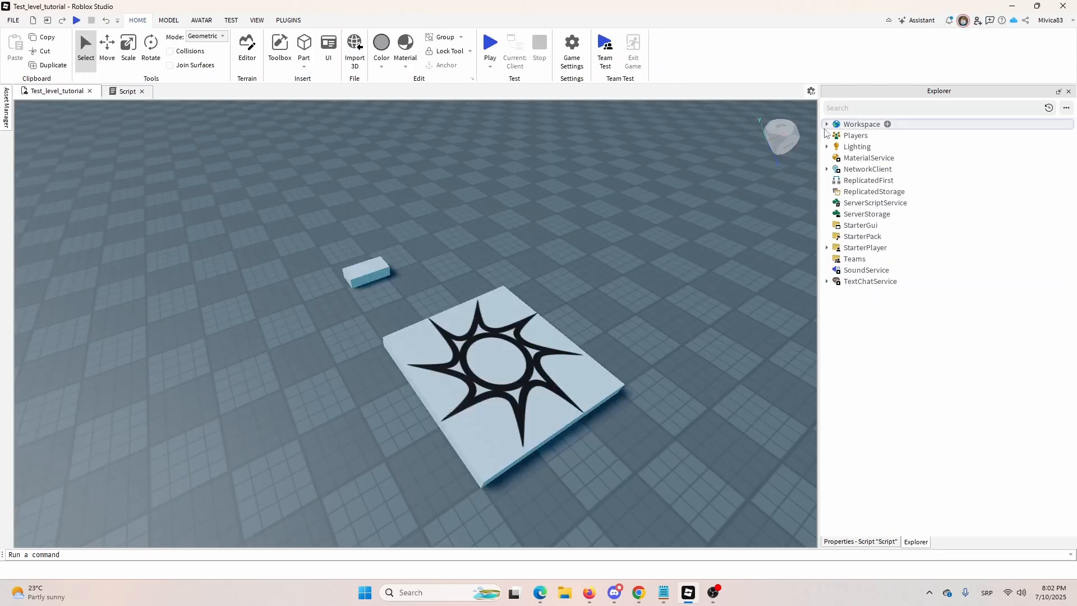
Expand Workspace and reopen the Part's Script to show its click-to-red code.
left_click(827, 123)
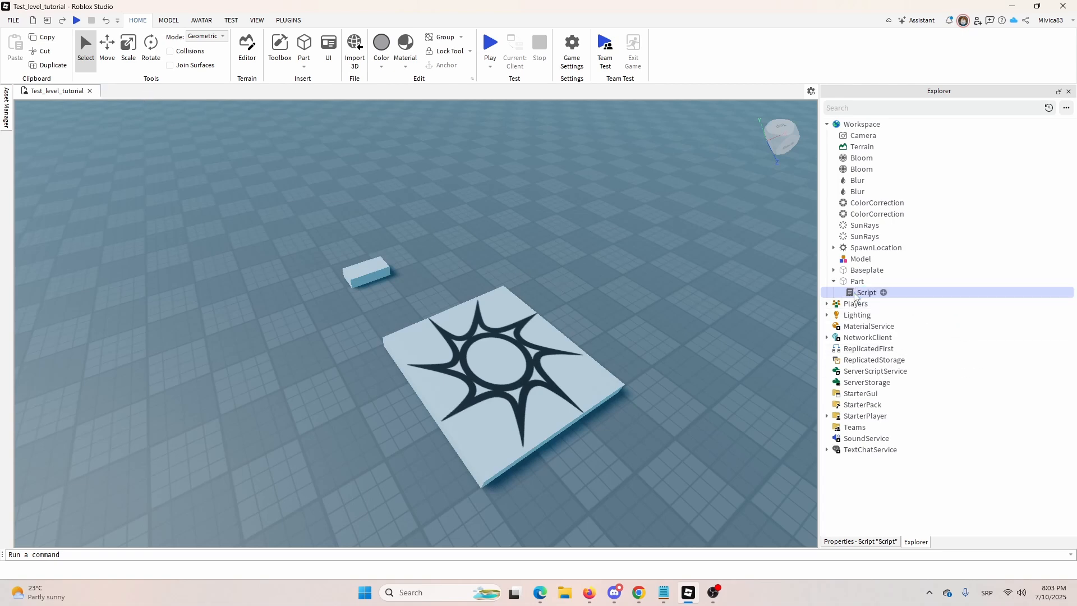
double_click(865, 292)
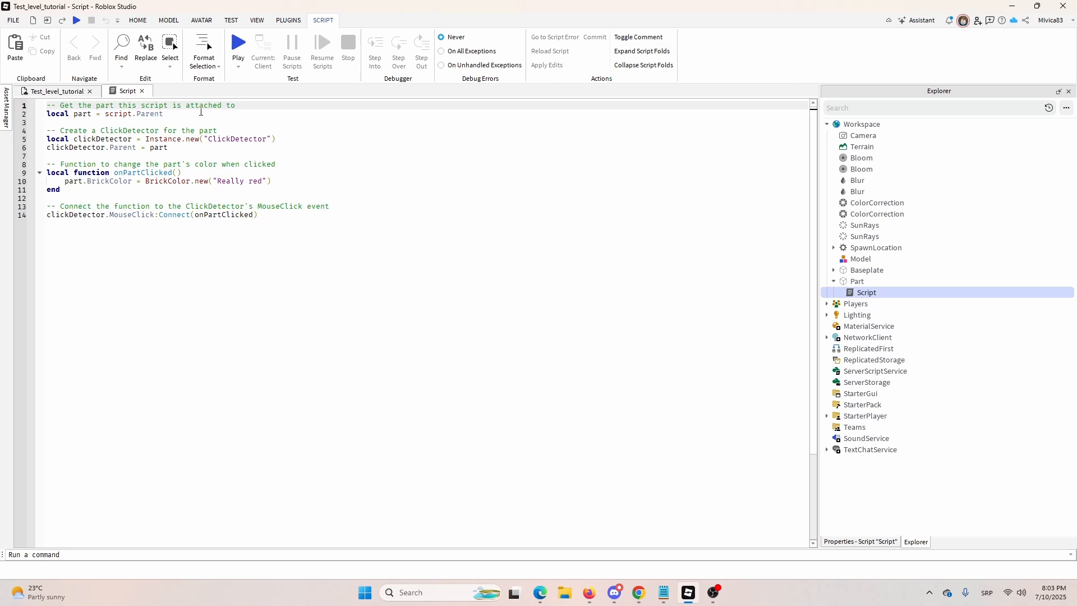